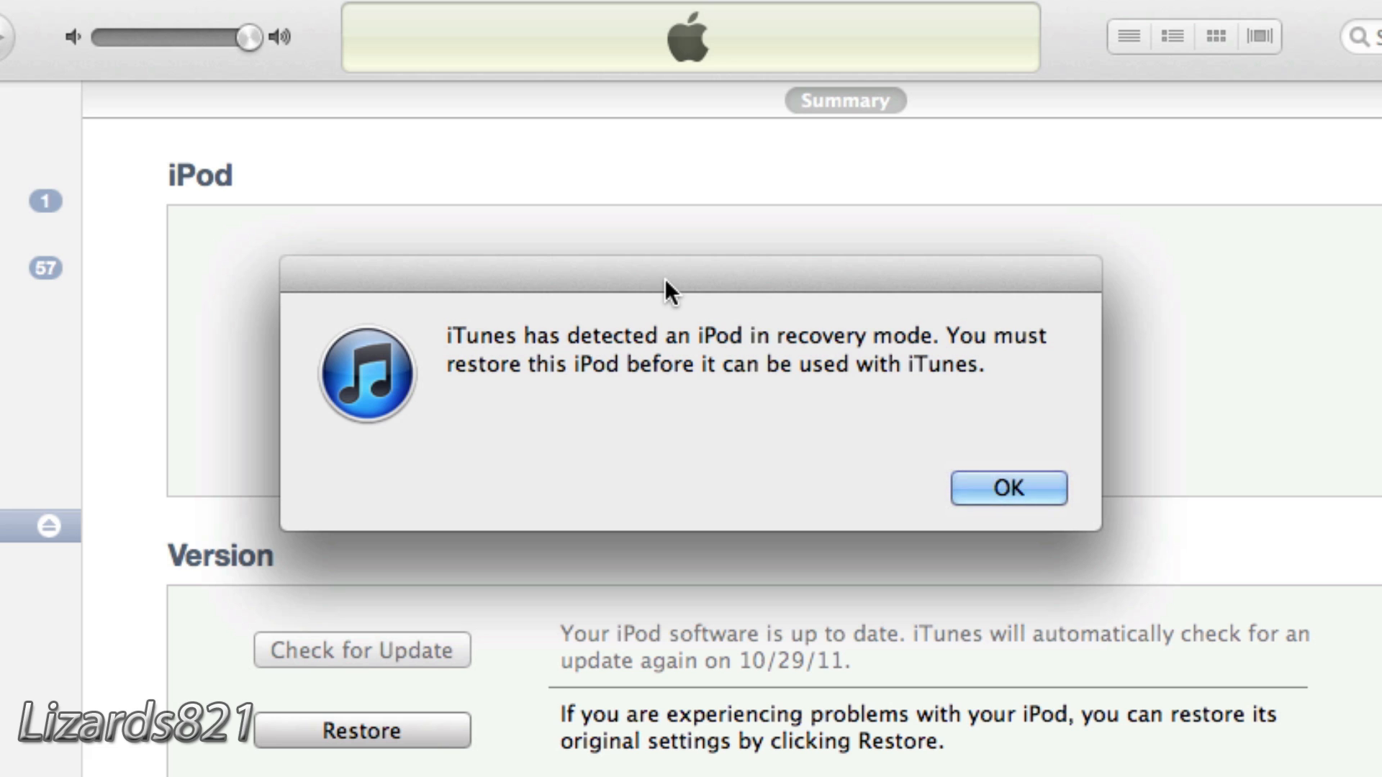
Step: Acknowledge the recovery-mode notice and start a restore that asks for a custom firmware file
click(1007, 488)
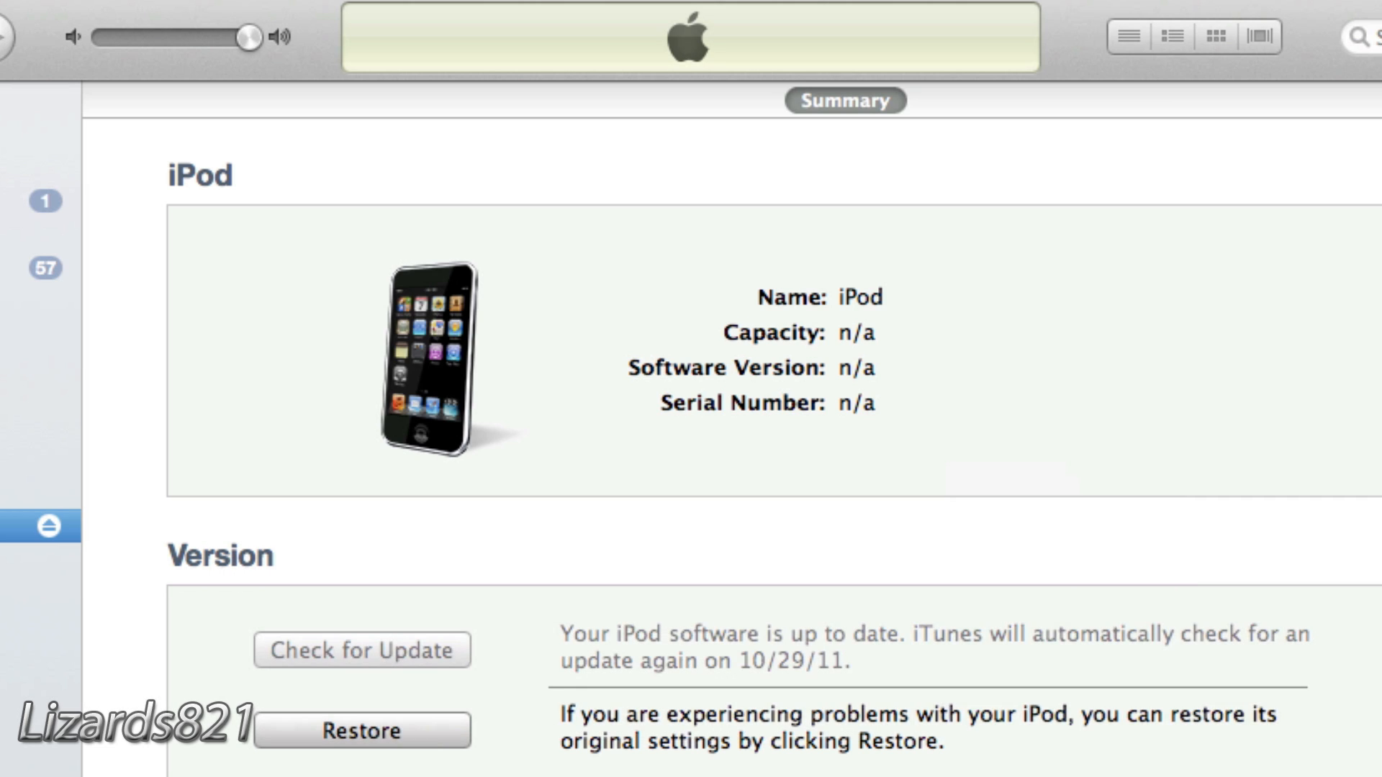
scroll(down, 3)
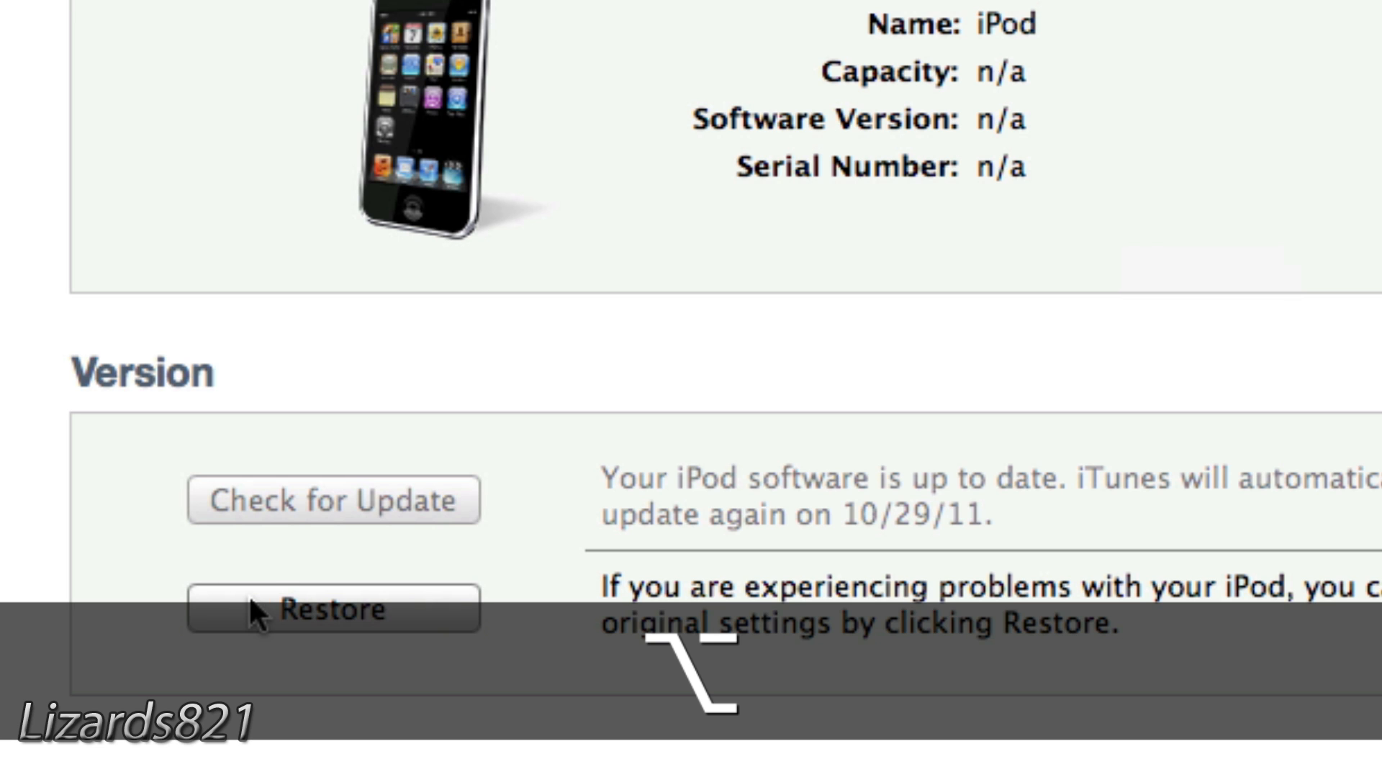
click(333, 609)
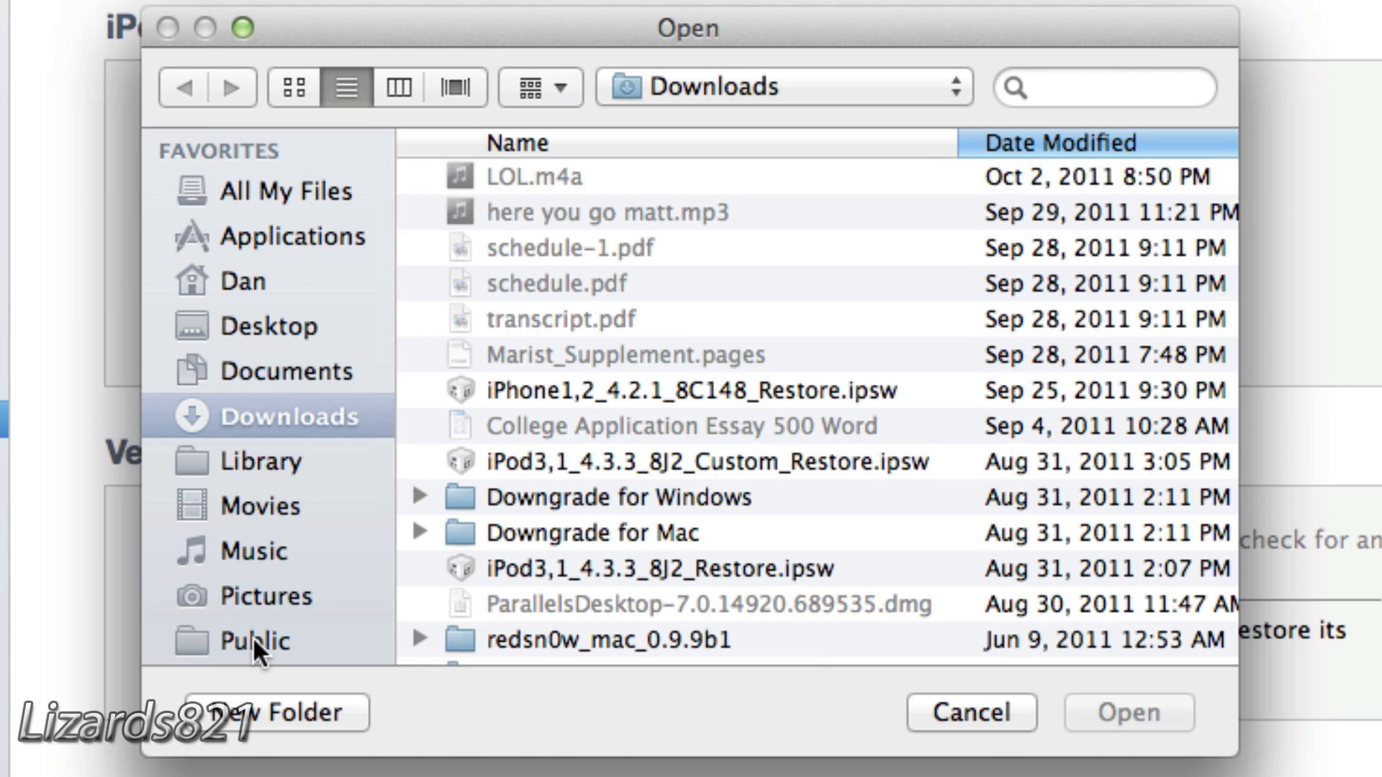
mouse_move(287, 498)
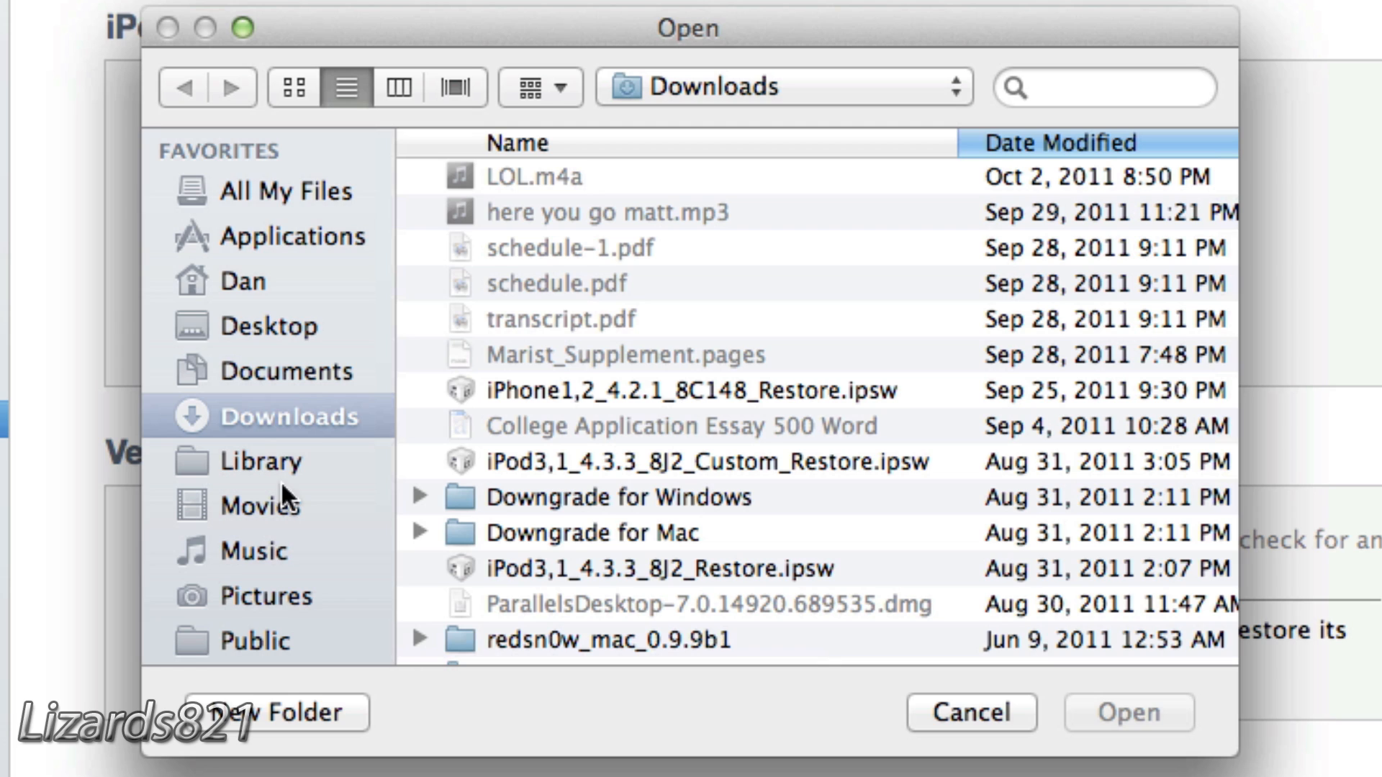
mouse_move(238, 352)
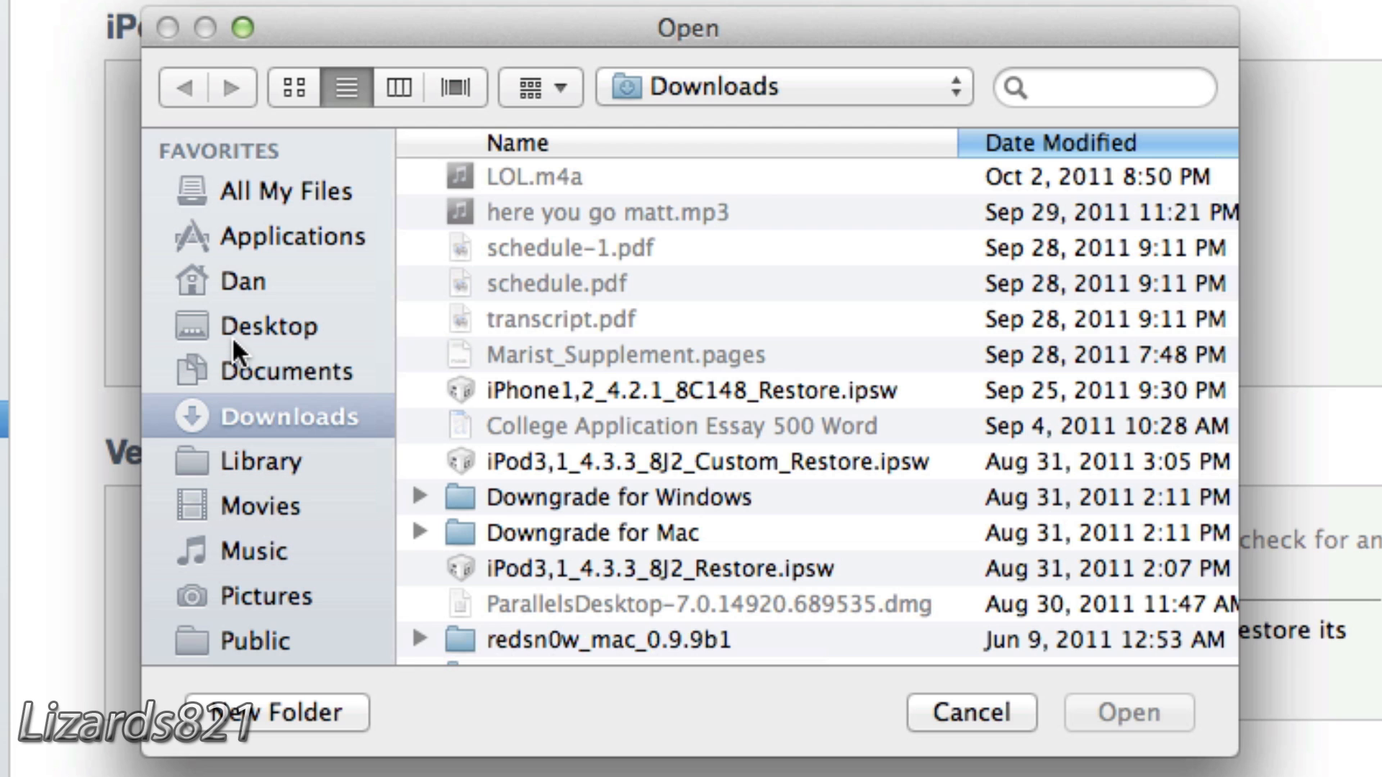
Step: Choose iPod2,1_4.1_8B117_Restore.ipsw from the Desktop so the erase-and-restore confirmation appears
click(275, 327)
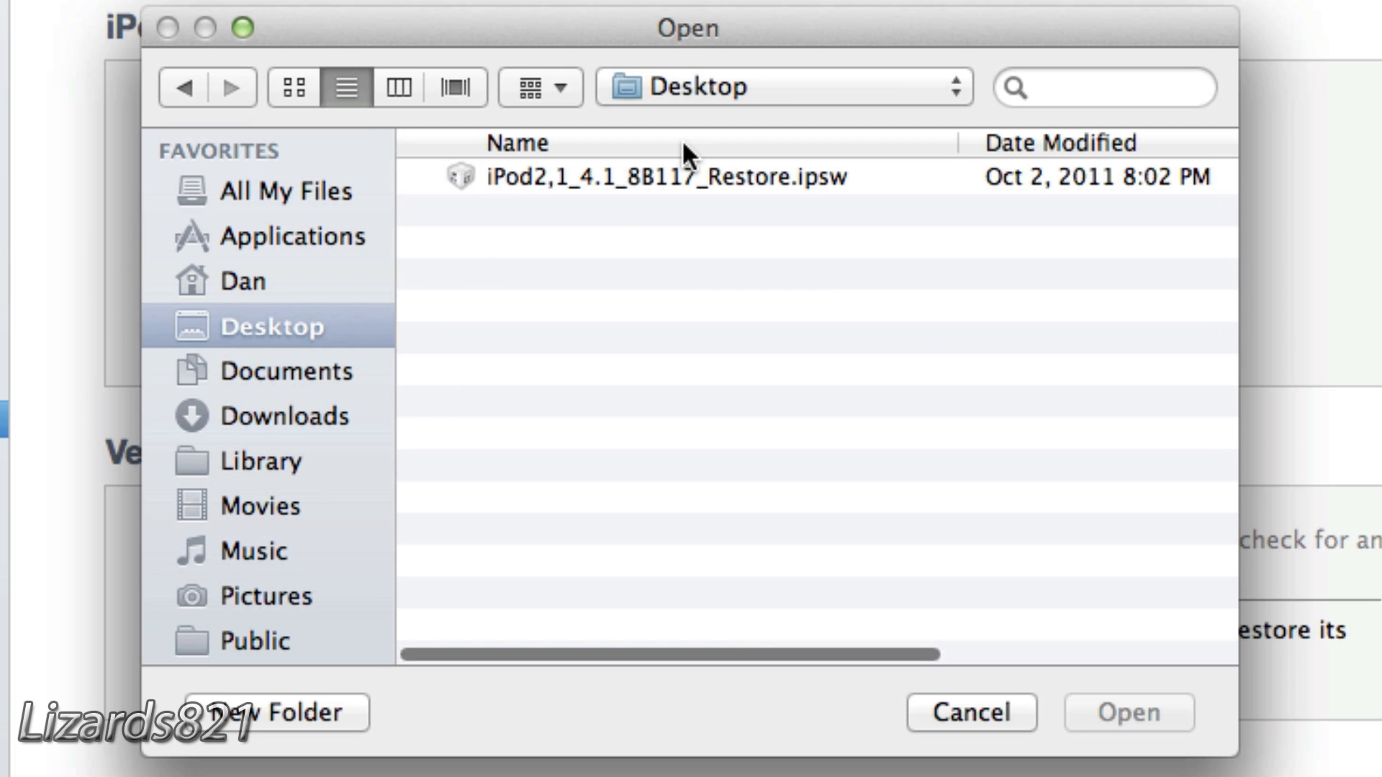
click(663, 176)
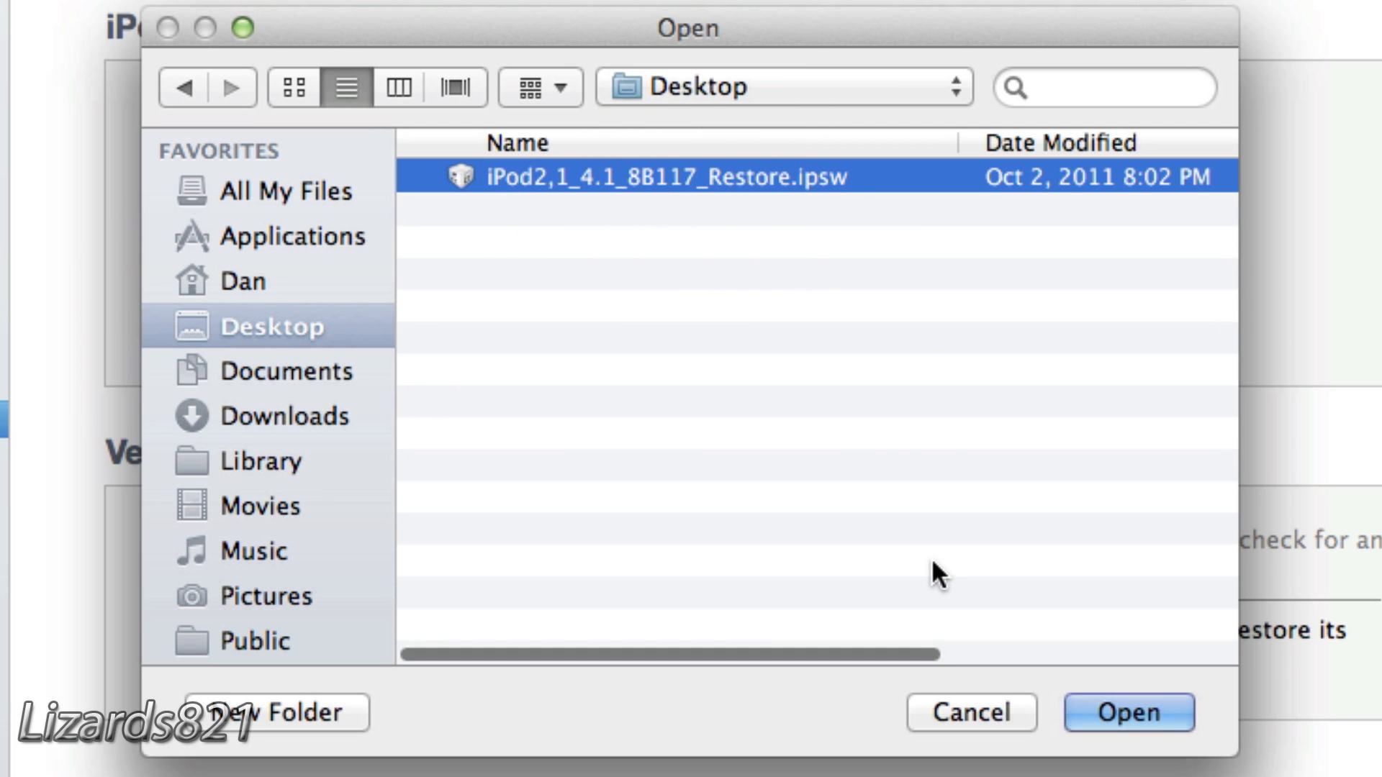
click(1128, 713)
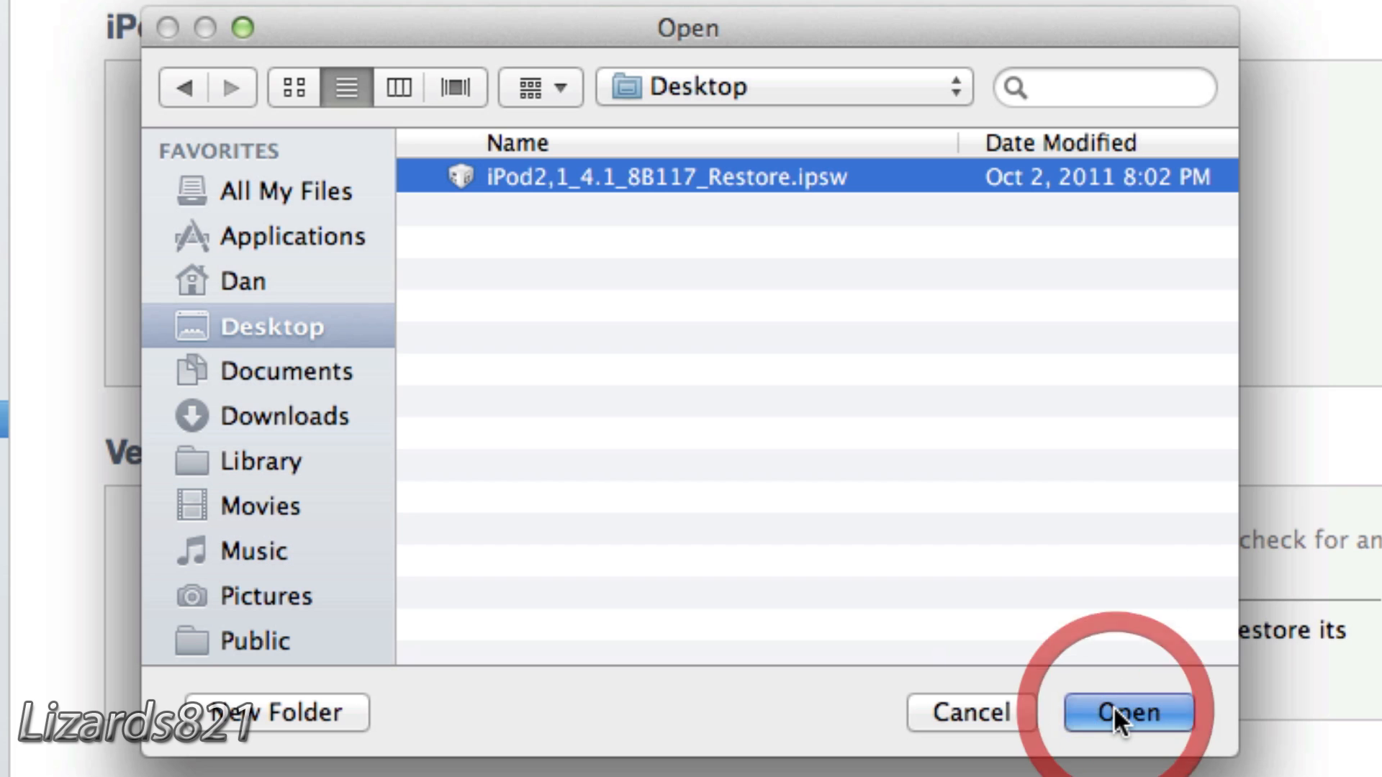
click(1129, 713)
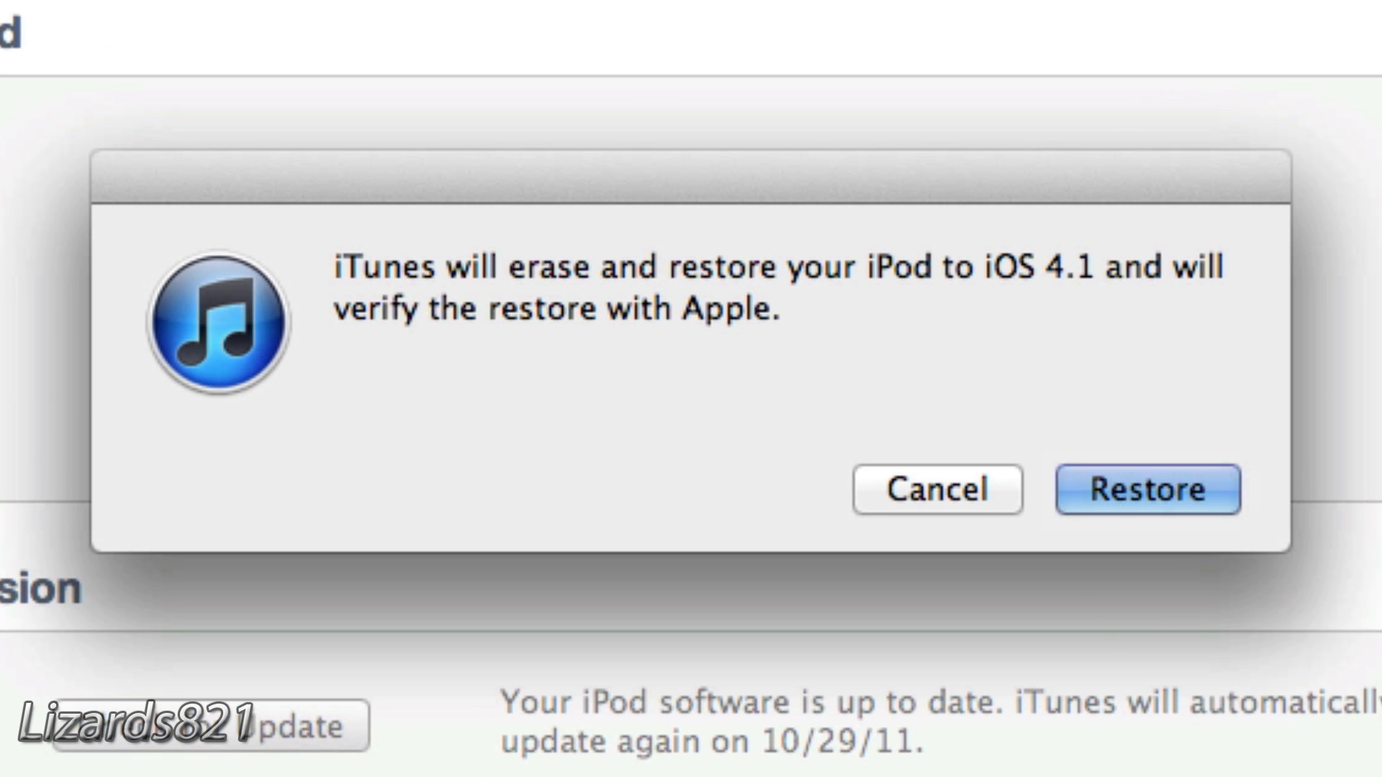
Step: Confirm erasing the iPod and restoring it to iOS 4.1, beginning software extraction
click(1148, 489)
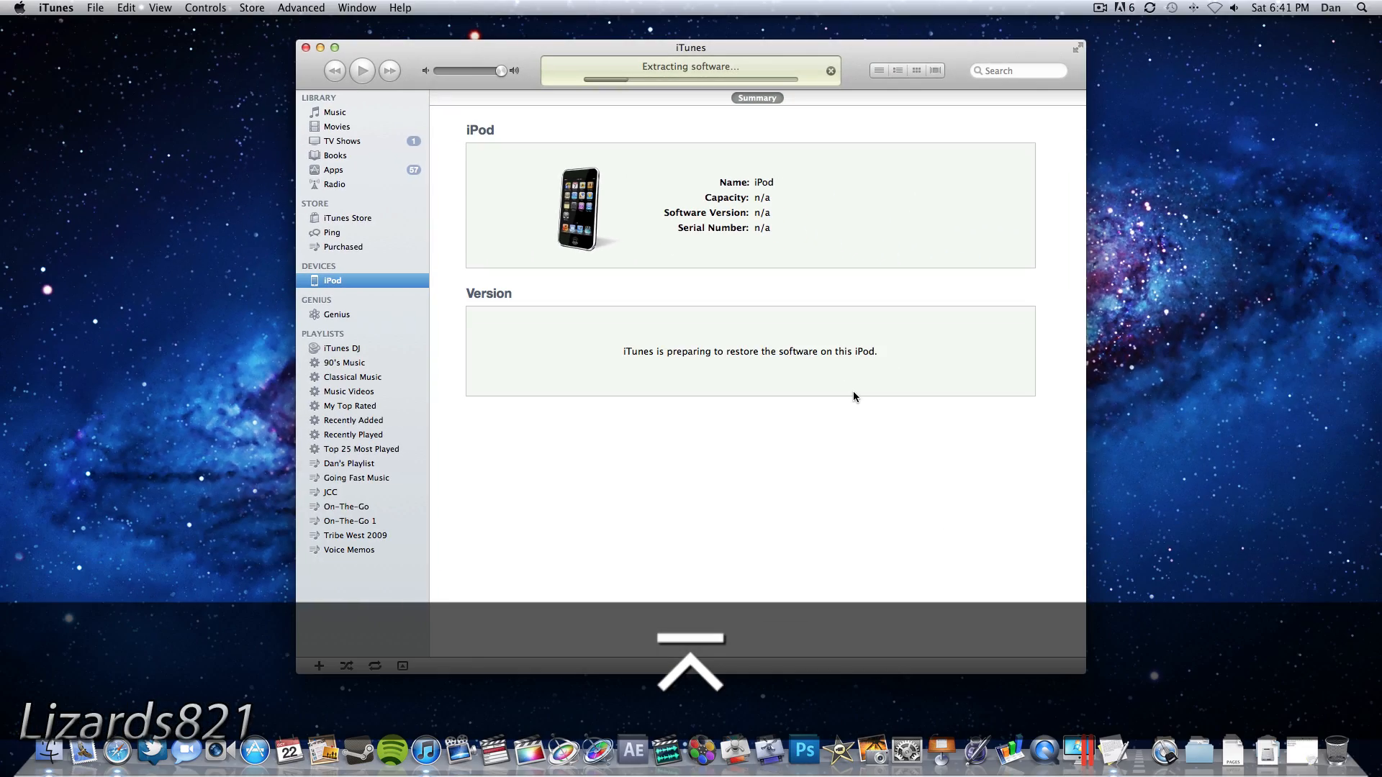